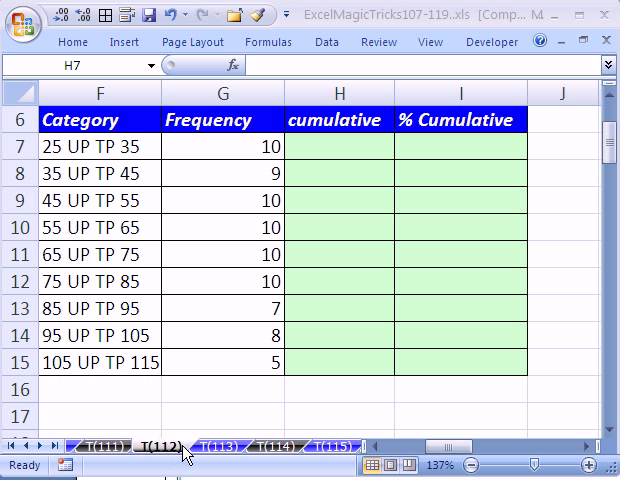
{"action": "mouse_move", "coordinate": [278, 155]}
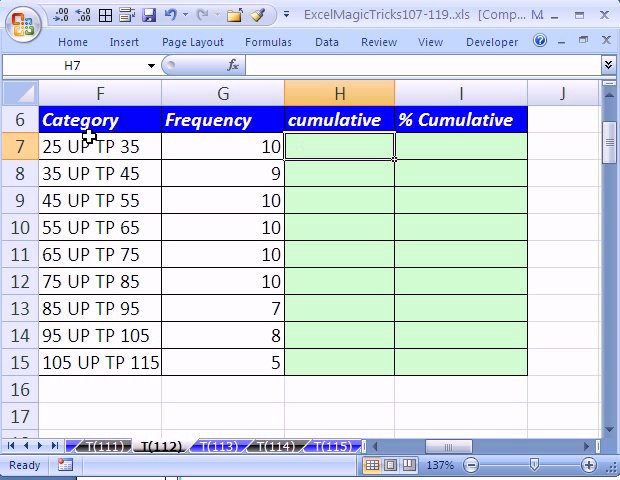
{"action": "mouse_move", "coordinate": [208, 366]}
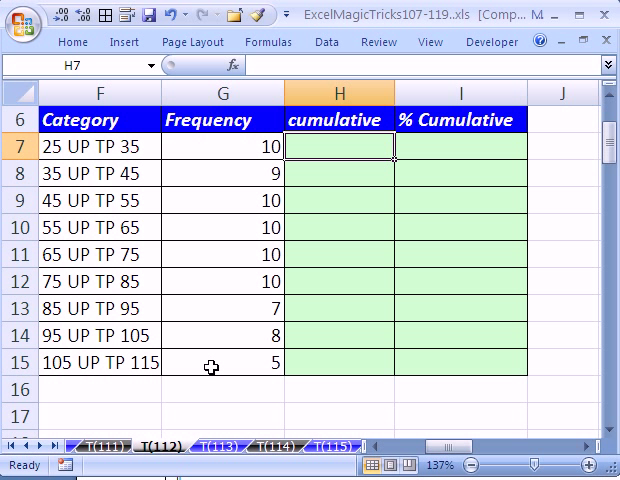
{"action": "mouse_move", "coordinate": [268, 147]}
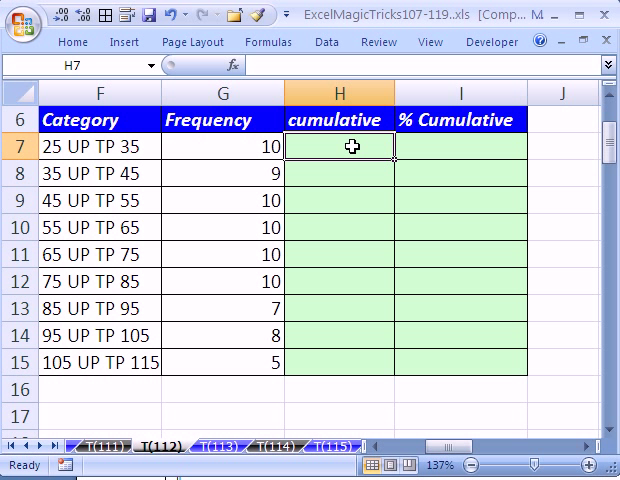
Step: Start the running-total formula =SUM(G$7:G7) in H7
{"action": "type", "text": "=SUM(G7"}
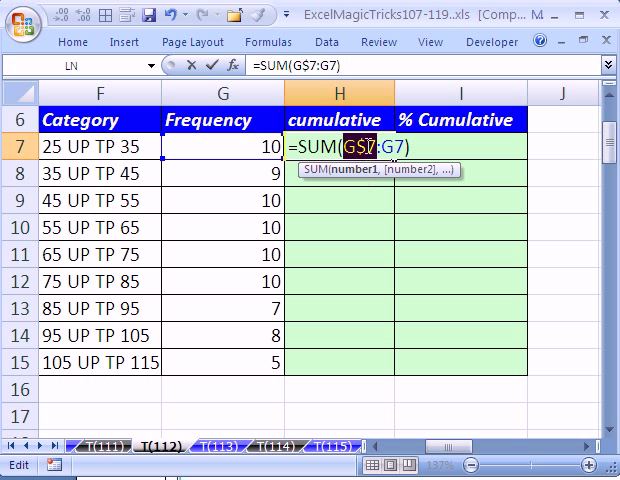
{"action": "mouse_move", "coordinate": [378, 341]}
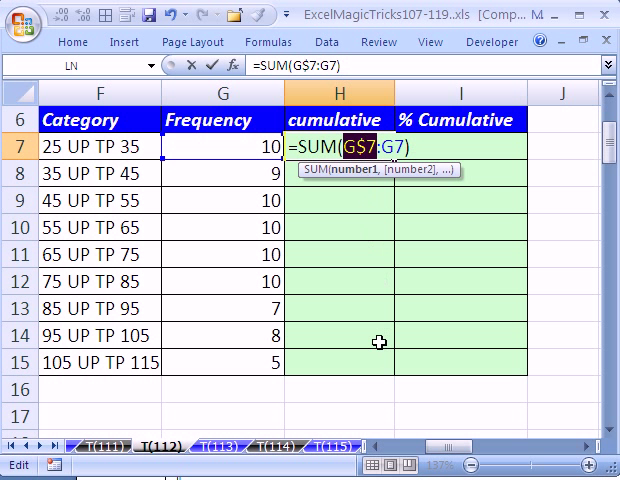
{"action": "mouse_move", "coordinate": [415, 234]}
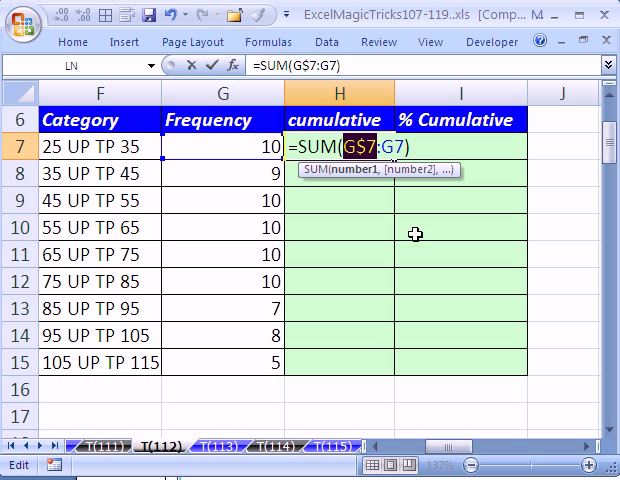
Step: Enter the H7 formula and fill it down to H15, giving totals up to 79
{"action": "key", "text": "Return"}
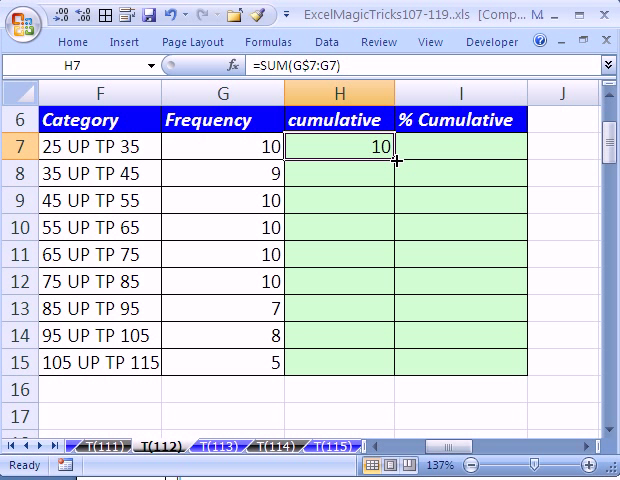
{"action": "left_click_drag", "start_coordinate": [384, 157], "coordinate": [384, 363]}
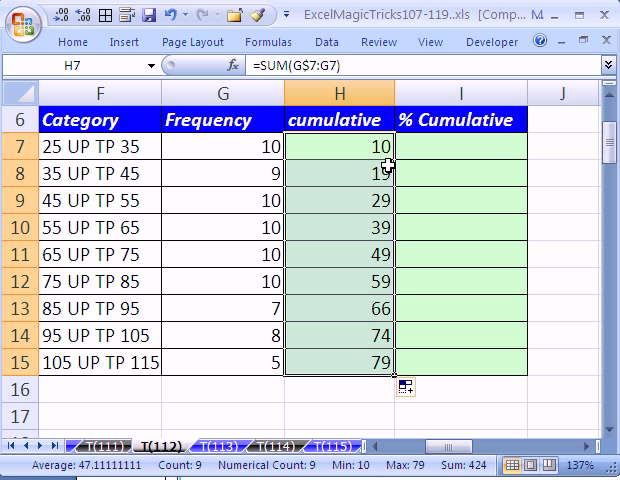
{"action": "left_click", "coordinate": [335, 229]}
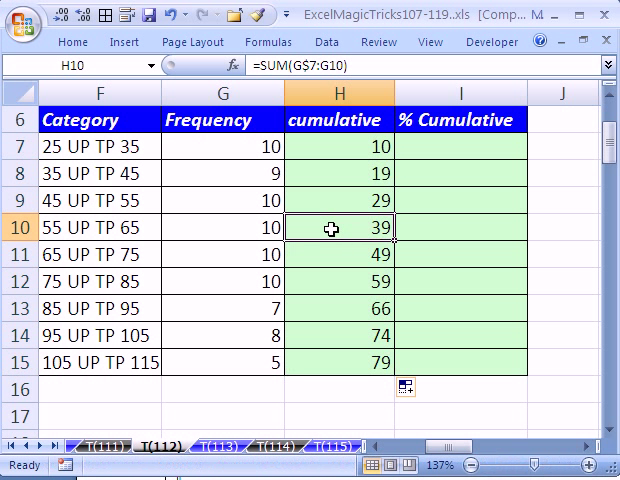
Step: Inspect the running-total formulas in H10, H11 and H12 without changing them
{"action": "double_click", "coordinate": [337, 230]}
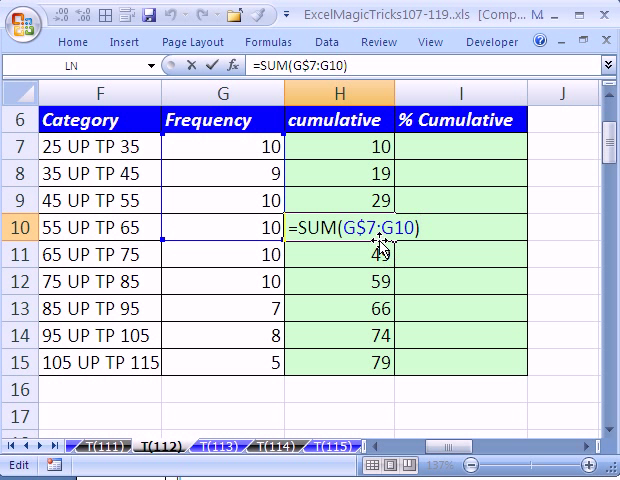
{"action": "key", "text": "f3"}
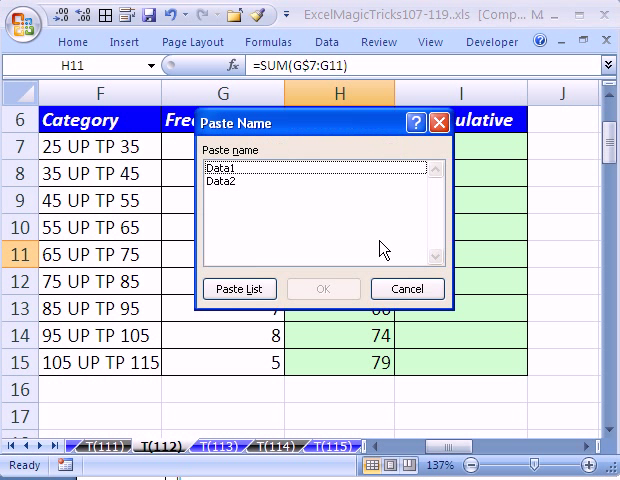
{"action": "left_click", "coordinate": [407, 289]}
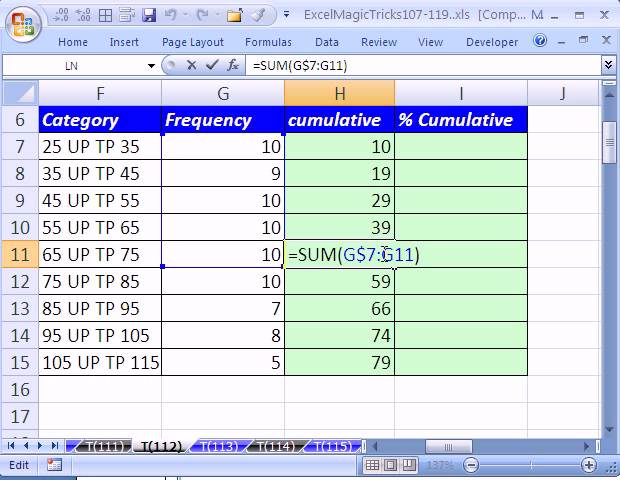
{"action": "key", "text": "Return"}
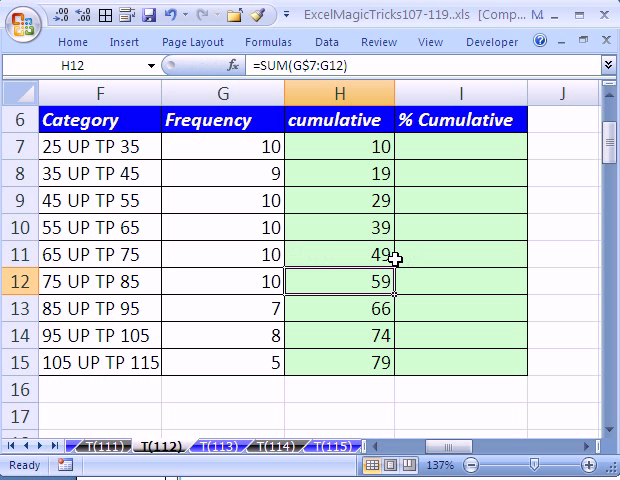
{"action": "double_click", "coordinate": [338, 281]}
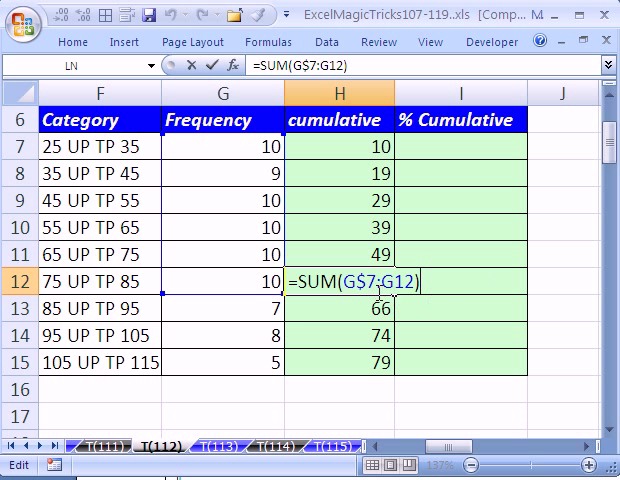
{"action": "mouse_move", "coordinate": [393, 335]}
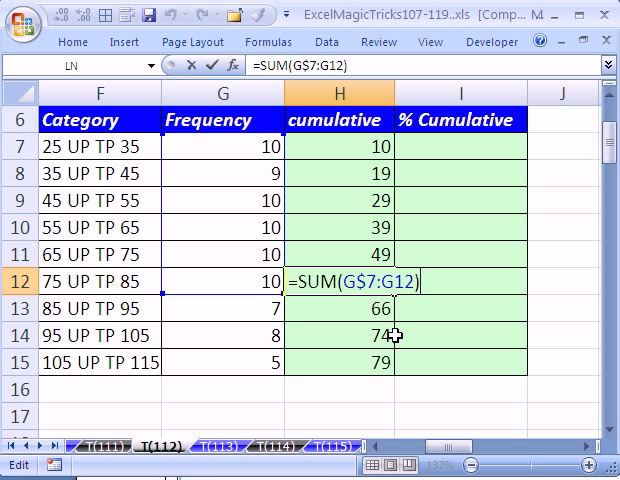
{"action": "key", "text": "Return"}
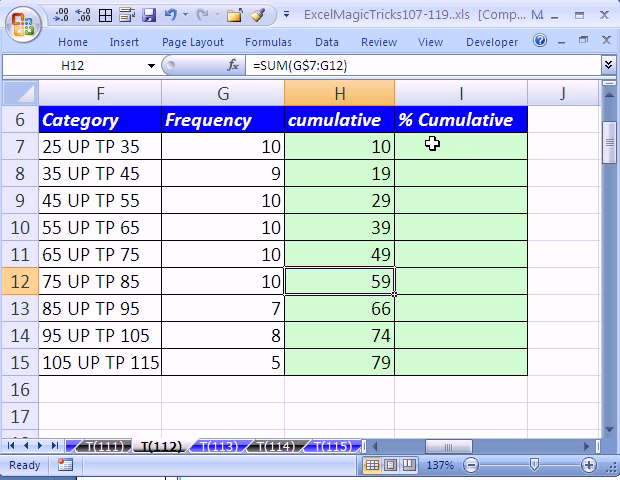
Step: Type =SUM(G$7:G7)/sum($G$7:$G$15) into I7 for the first cumulative percentage
{"action": "left_click", "coordinate": [458, 150]}
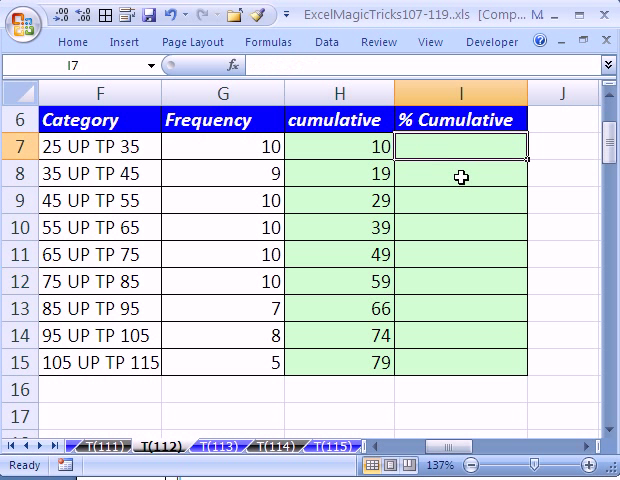
{"action": "type", "text": "=SUM(H7"}
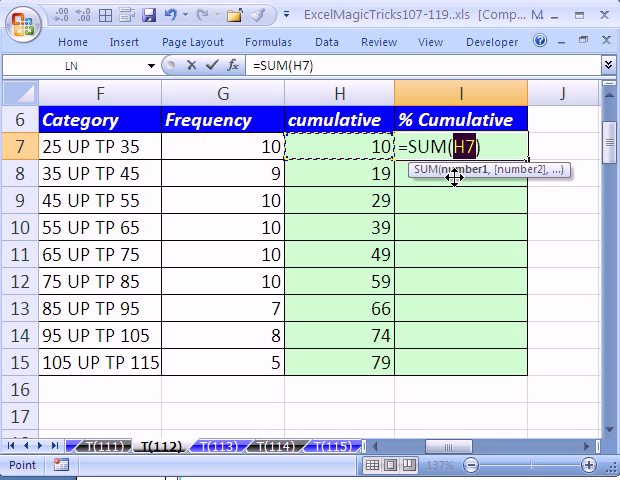
{"action": "mouse_move", "coordinate": [218, 146]}
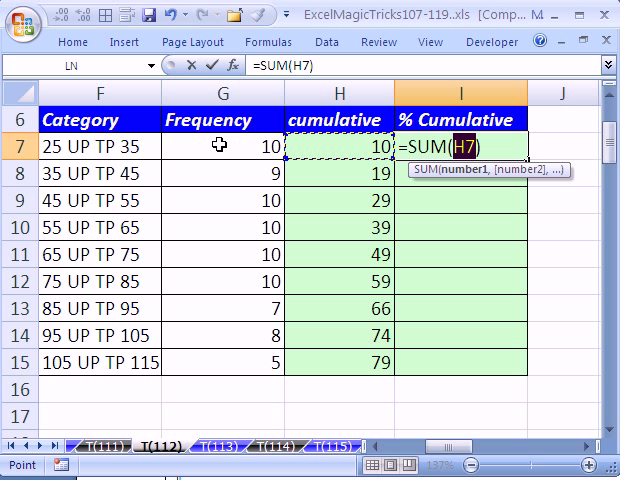
{"action": "left_click", "coordinate": [222, 146]}
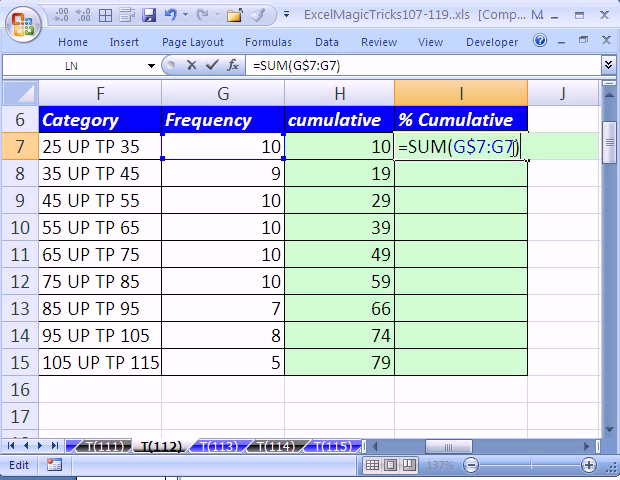
{"action": "type", "text": "/"}
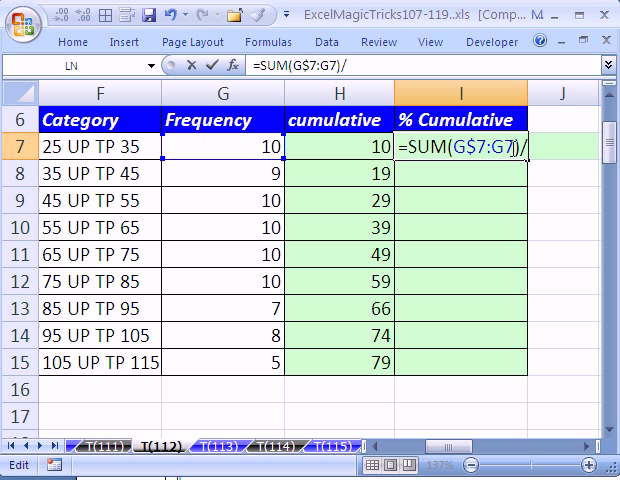
{"action": "type", "text": "sum("}
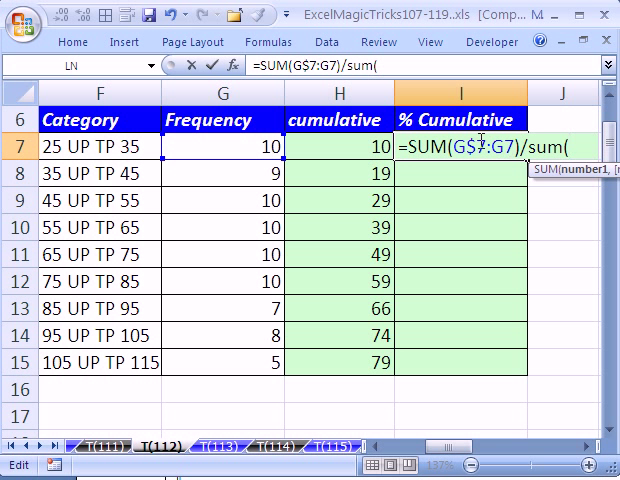
{"action": "left_click", "coordinate": [230, 147]}
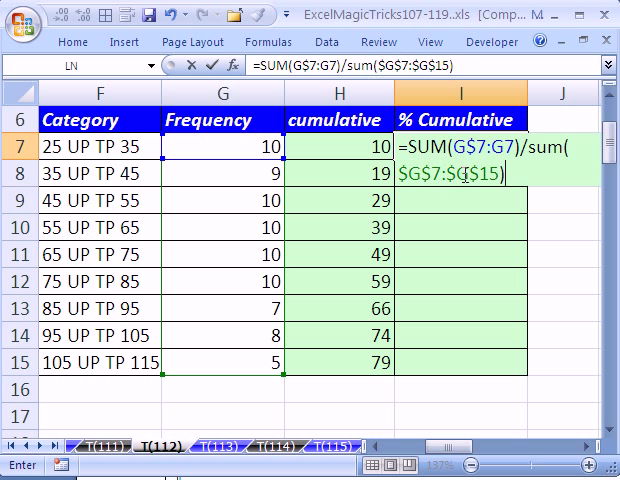
Step: Enter the I7 formula, fill it to I15 reaching 100.00%, and review I14's formula
{"action": "key", "text": "Return"}
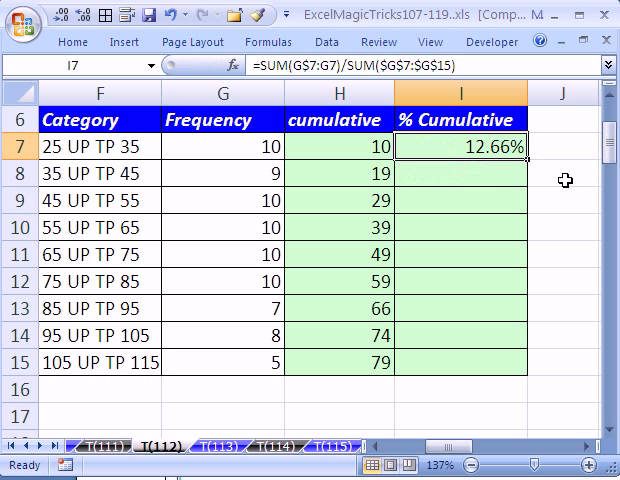
{"action": "left_click_drag", "start_coordinate": [524, 158], "coordinate": [524, 365]}
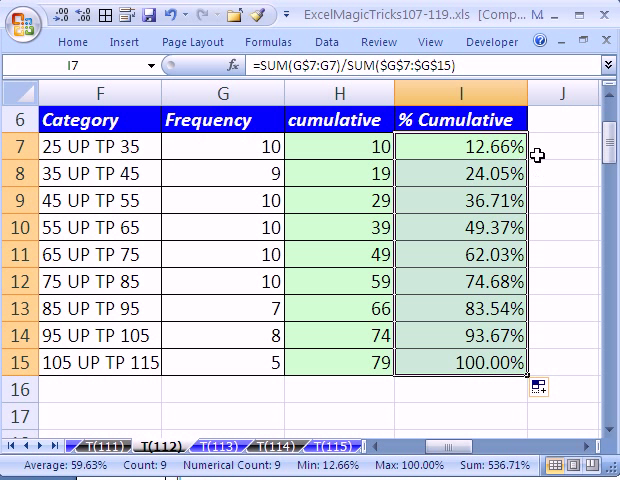
{"action": "mouse_move", "coordinate": [448, 339]}
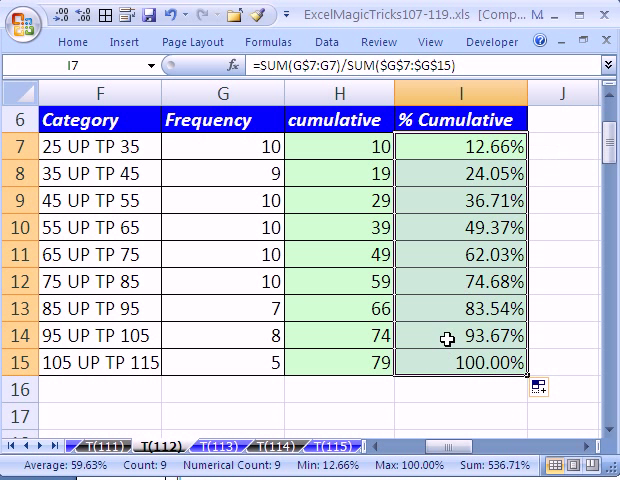
{"action": "double_click", "coordinate": [470, 338]}
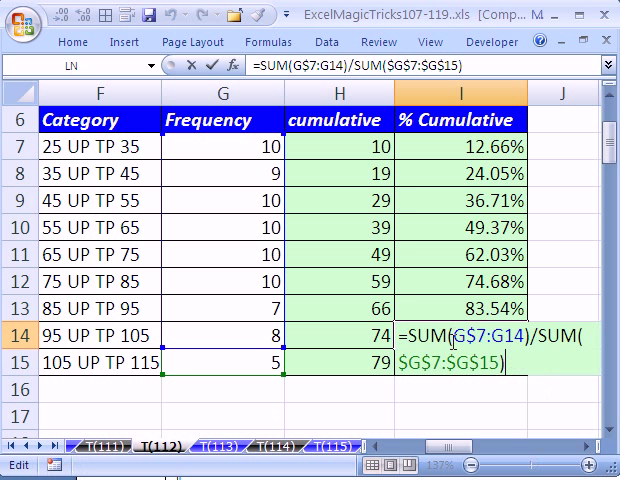